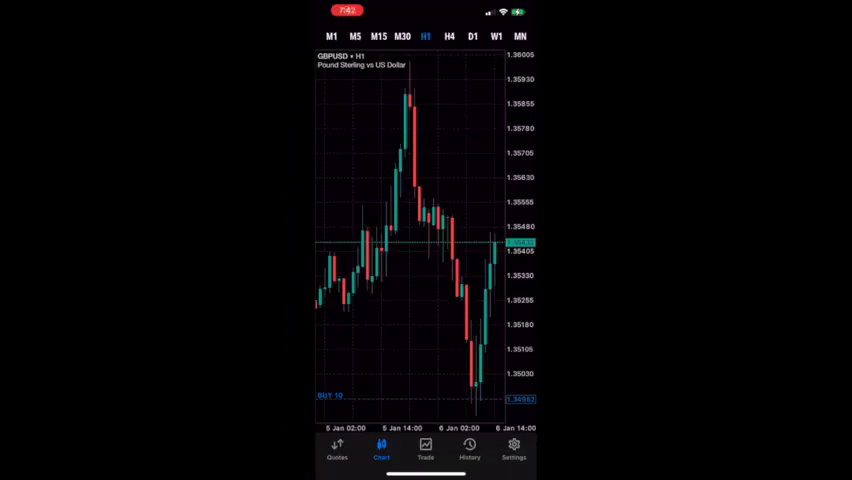
- Review GBPUSD on H4, then view the buy 10 position at 4 780.00 profit in Trade
left_click(448, 35)
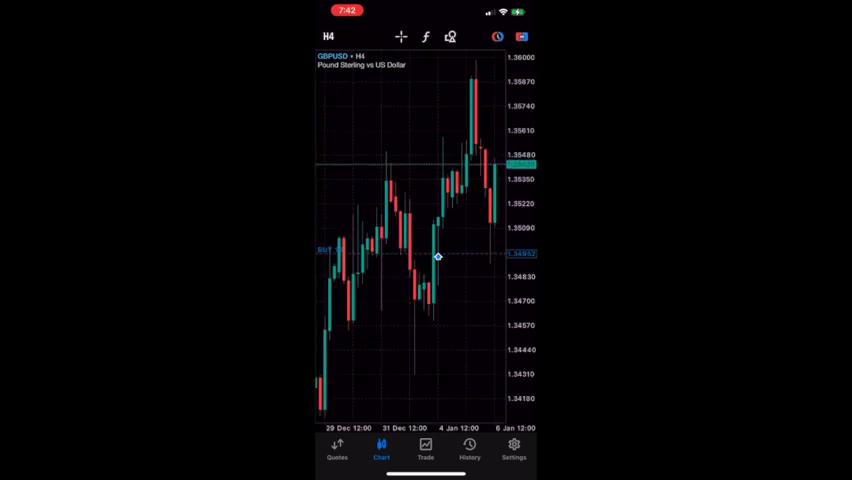
left_click(424, 448)
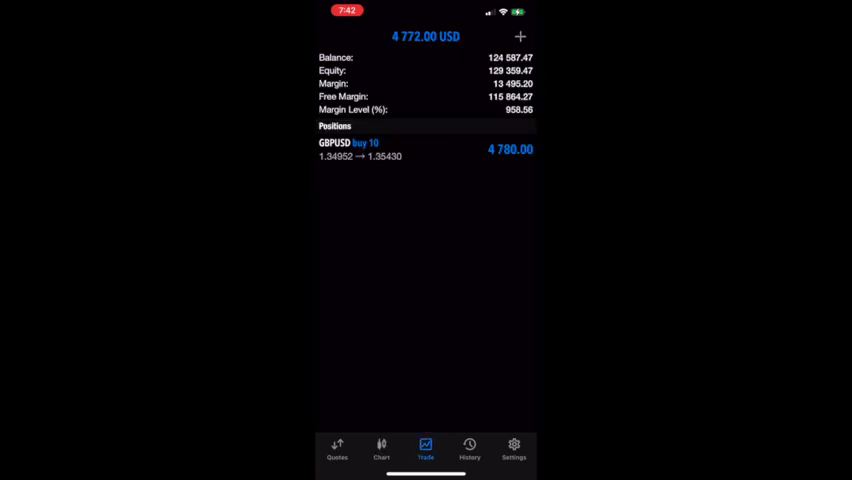